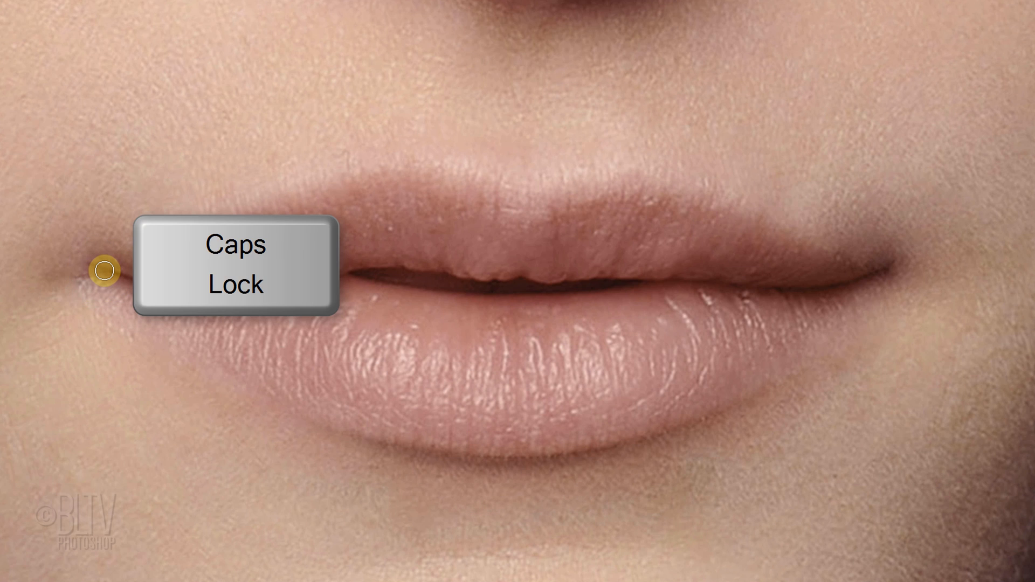
# Trace a selection around the lips, excluding the dark gap between them.
pyautogui.moveTo(103, 271); pyautogui.dragTo(811, 260)
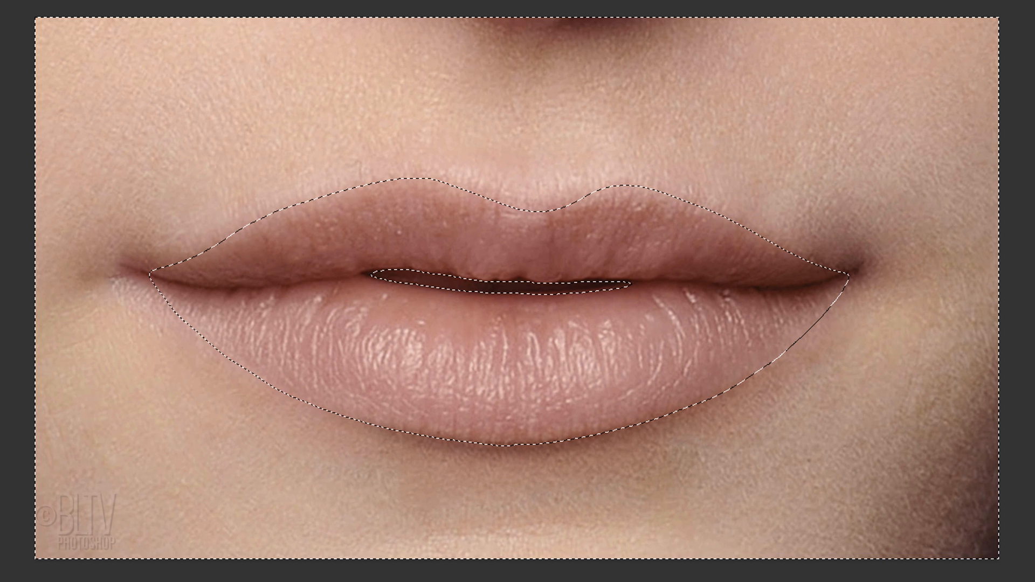
# Invert the selection and add a Solid Color fill layer masked to the lips.
pyautogui.press('ctrl+shift+i')
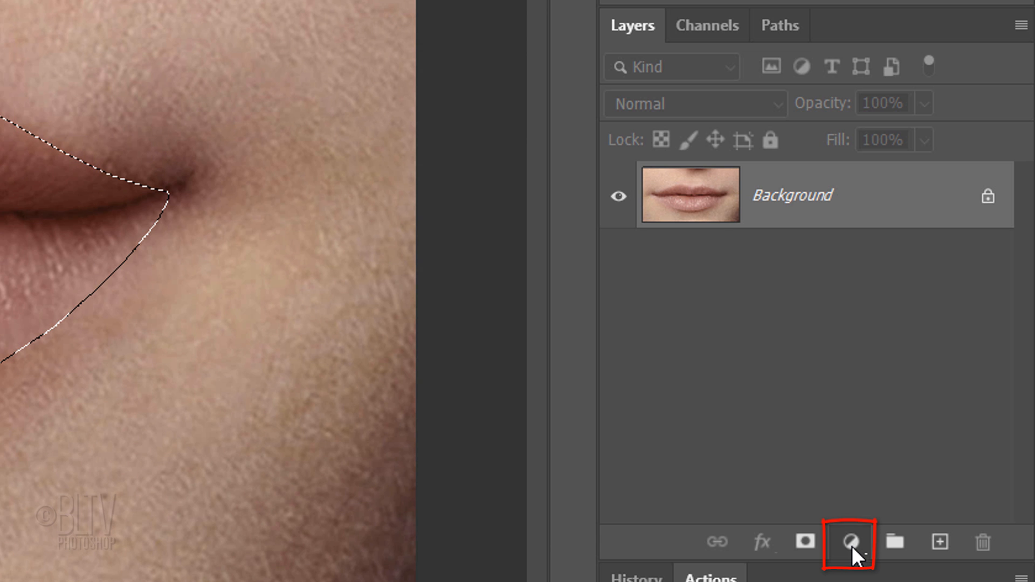
pyautogui.click(850, 542)
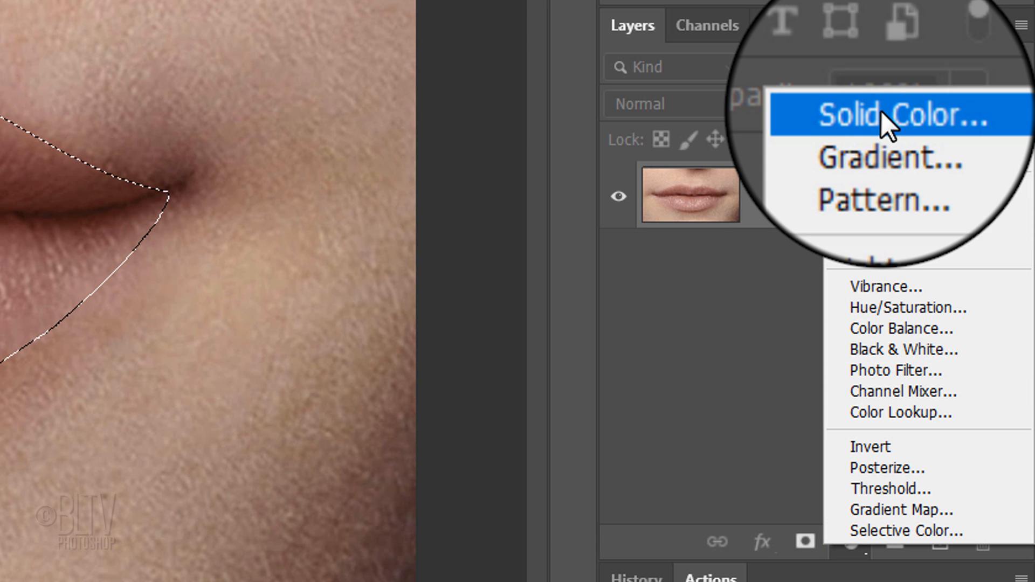
pyautogui.click(887, 115)
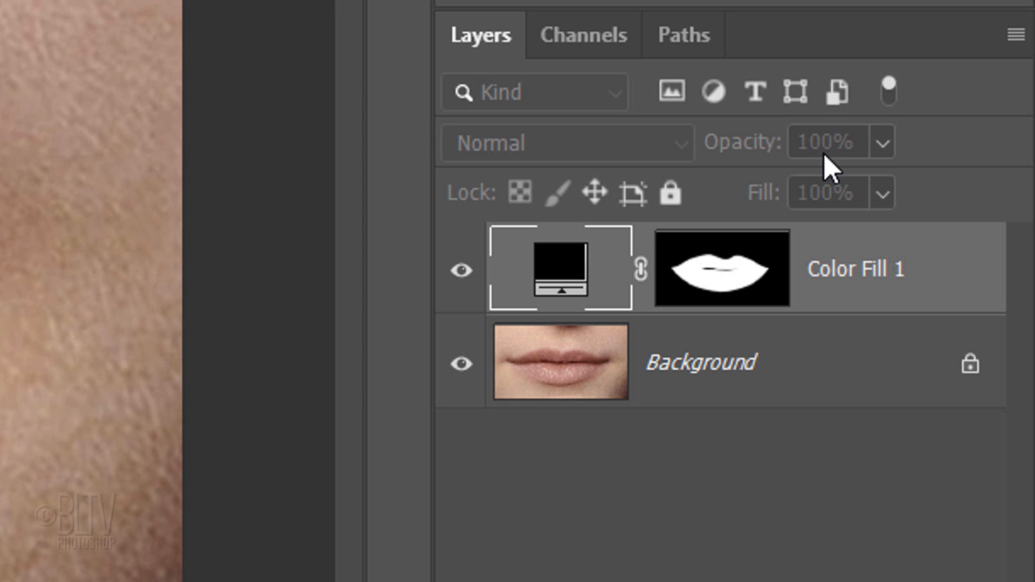
# Change the Color Fill 1 layer's colour from black to pure red (ff0000).
pyautogui.doubleClick(556, 269)
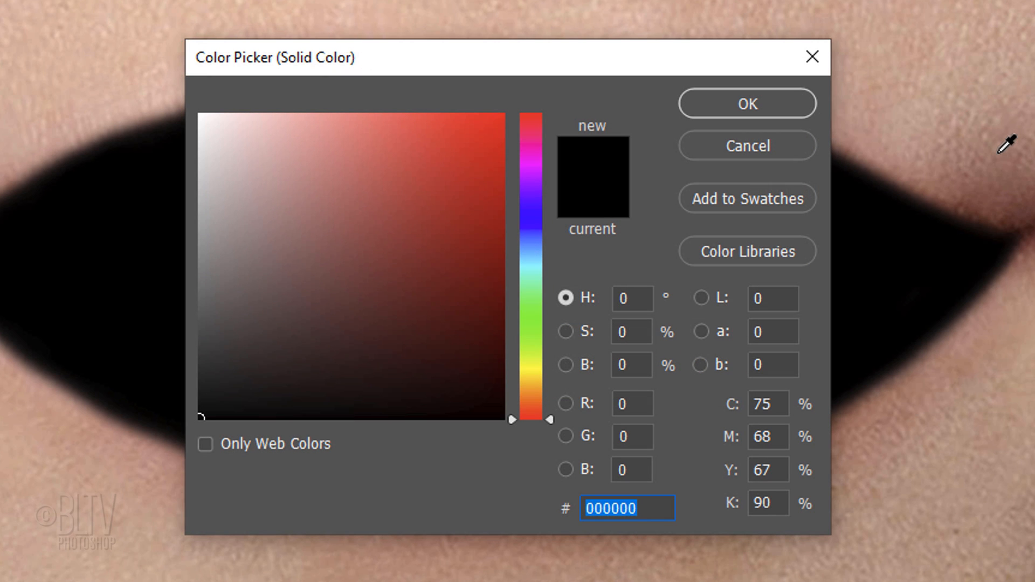
pyautogui.click(500, 117)
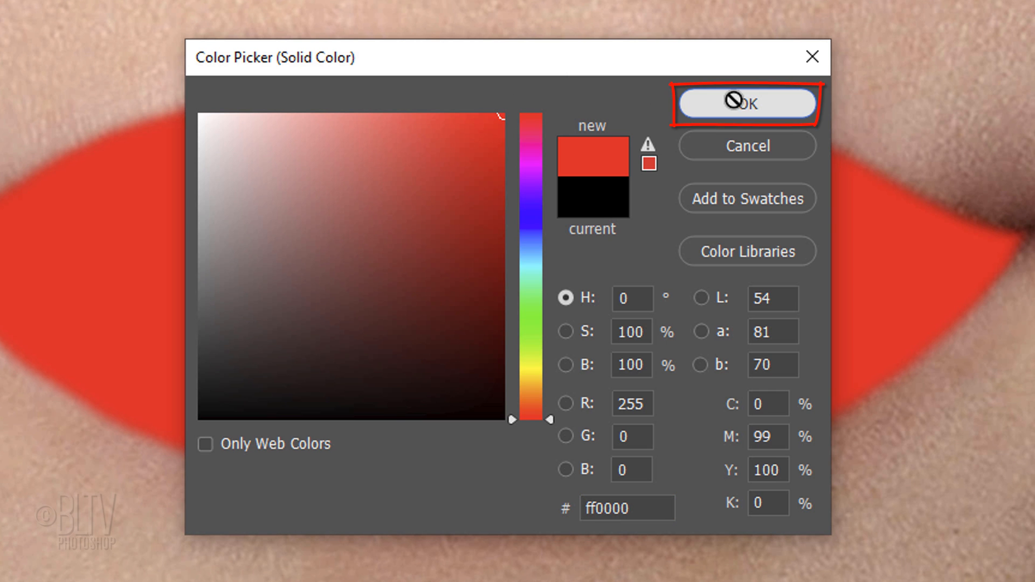
pyautogui.click(746, 103)
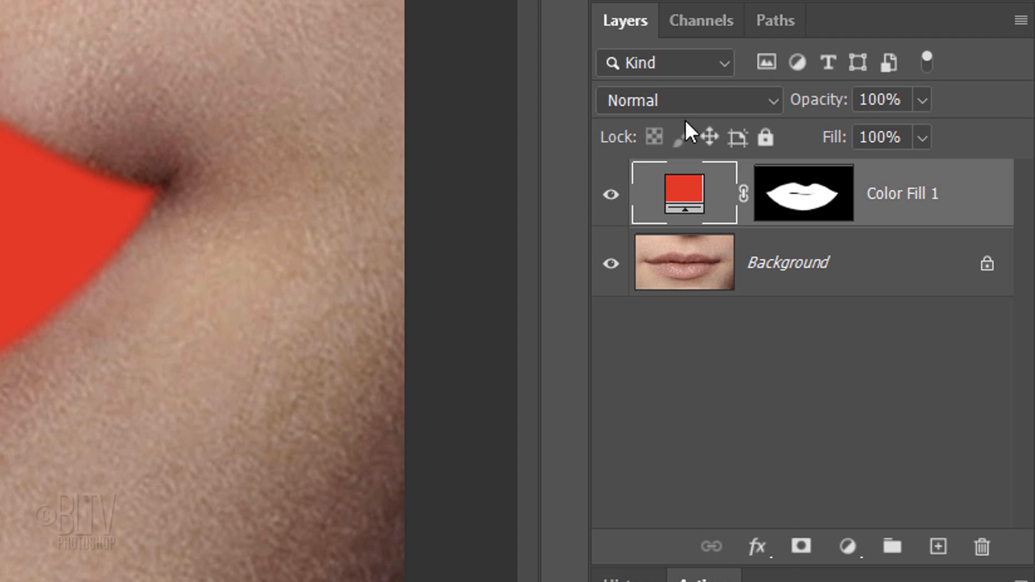
# Set the red lip fill to Hue blend mode at 45% opacity.
pyautogui.click(687, 100)
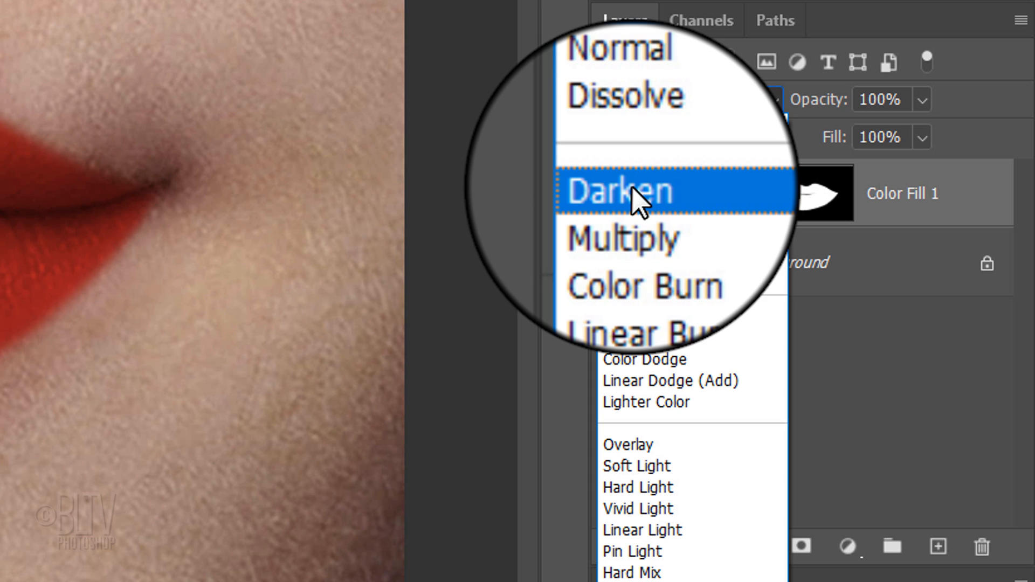
pyautogui.click(616, 190)
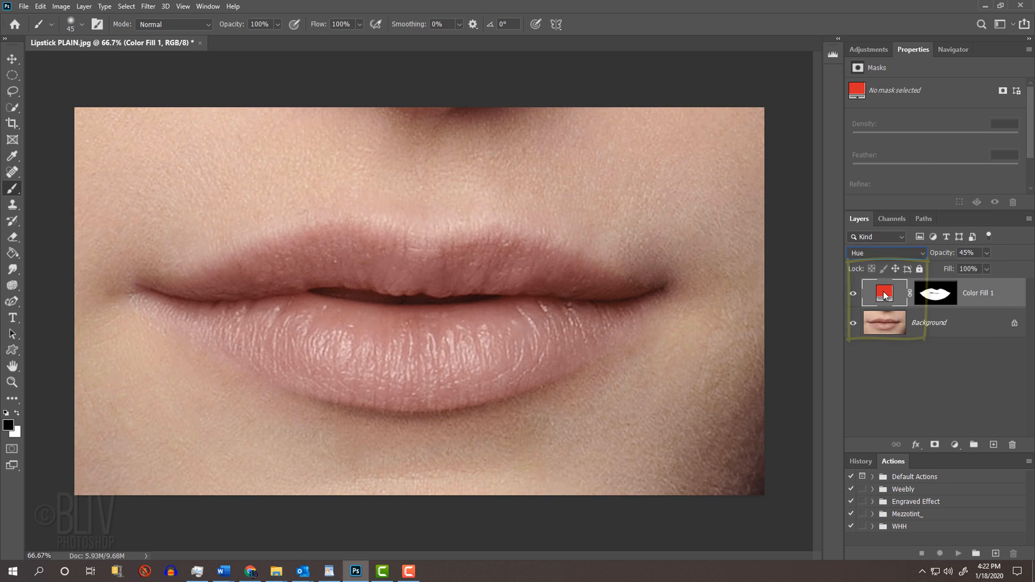
# Make the lip fill magenta and switch its blend mode to Darken.
pyautogui.doubleClick(883, 292)
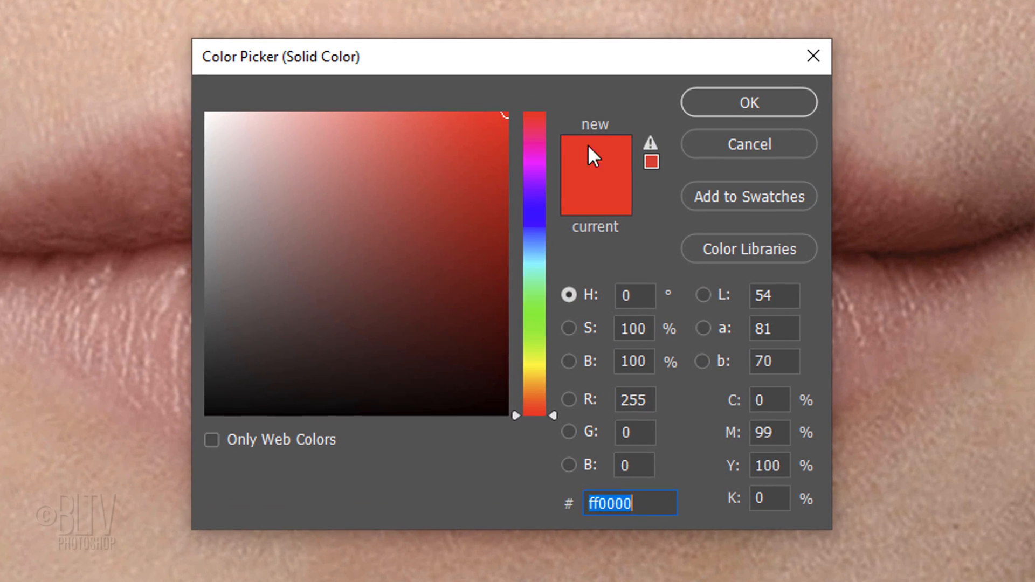
pyautogui.click(691, 101)
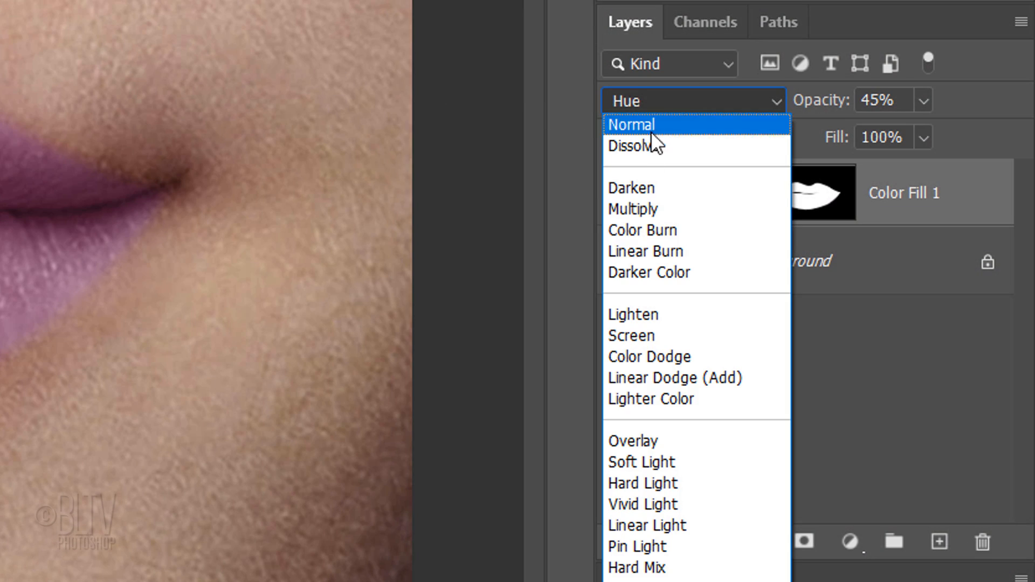
pyautogui.click(630, 188)
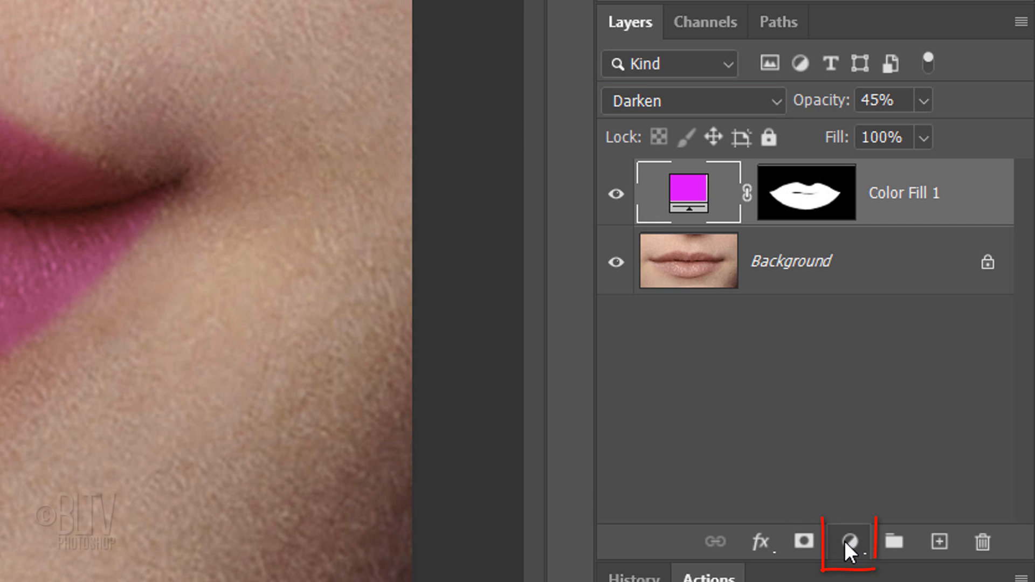
# Add a Brightness/Contrast adjustment layer and Alt-drag the Color Fill 1 mask onto it.
pyautogui.click(850, 541)
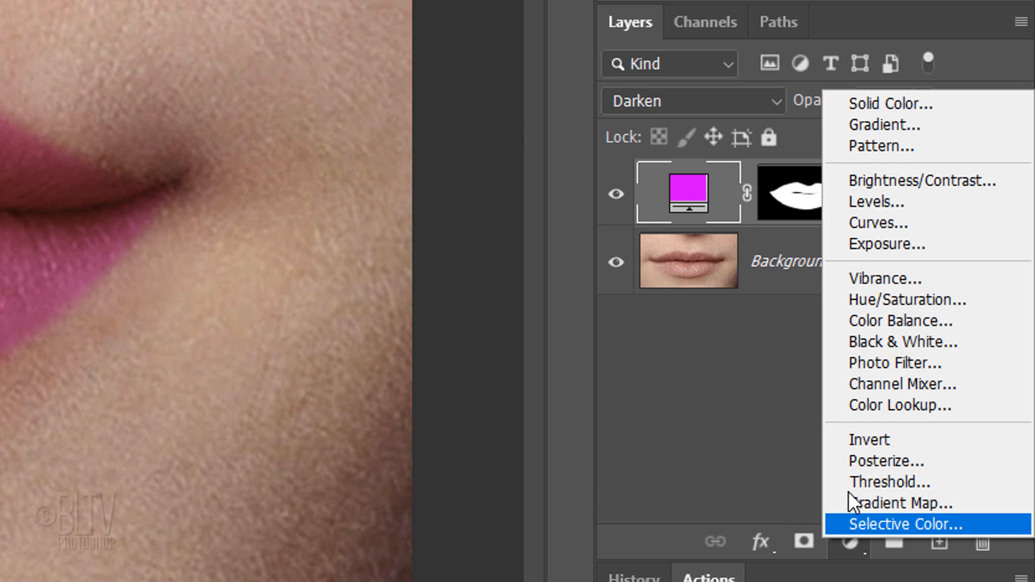
pyautogui.click(921, 180)
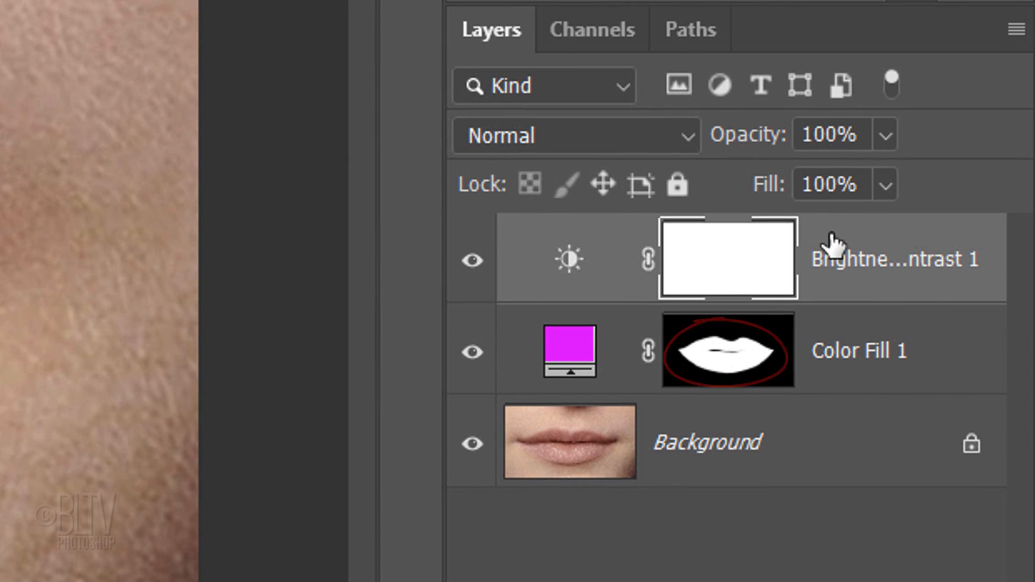
pyautogui.click(725, 350)
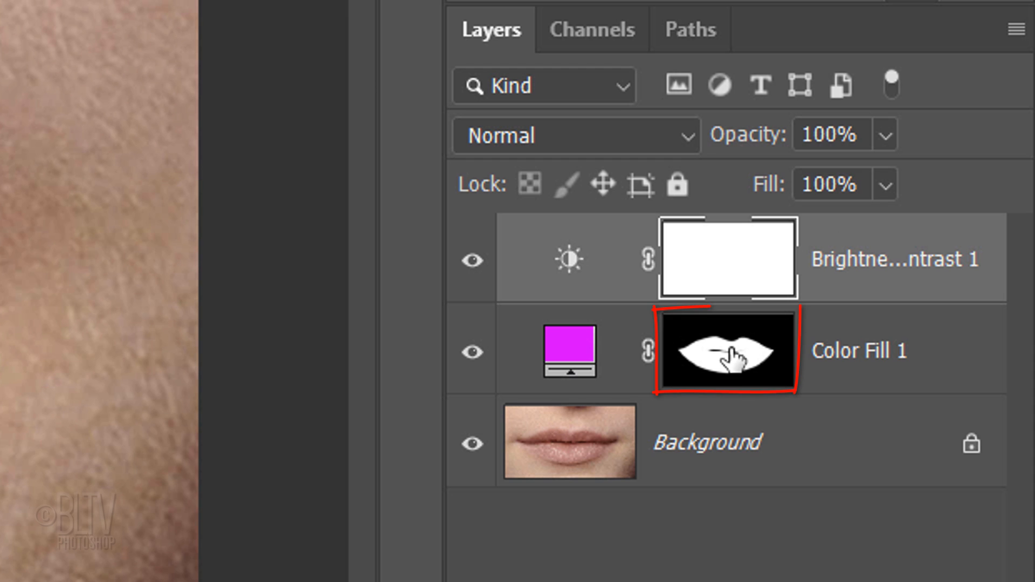
pyautogui.click(727, 257)
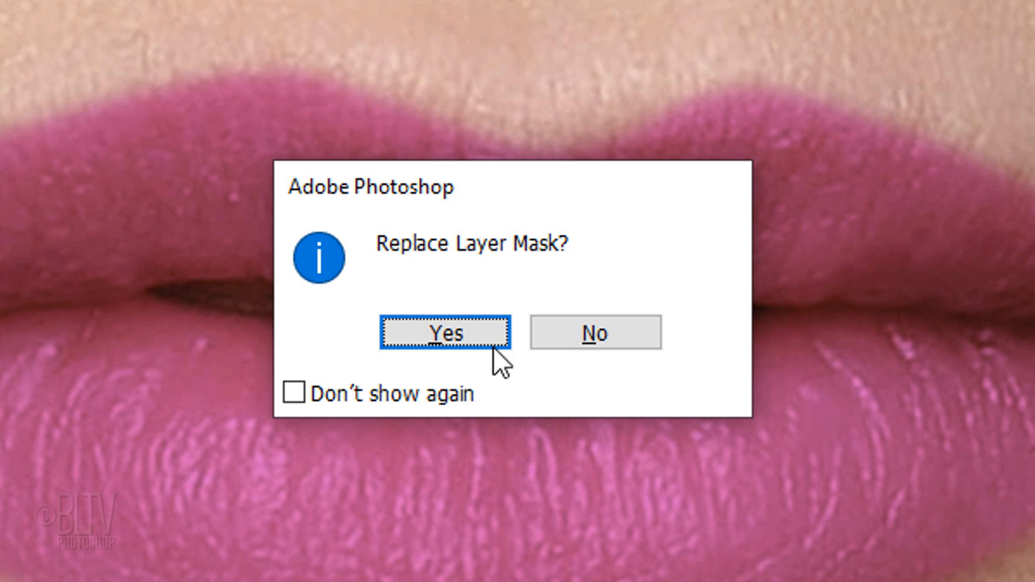
# Confirm replacing the adjustment layer's mask with the lips mask and show its settings.
pyautogui.click(446, 332)
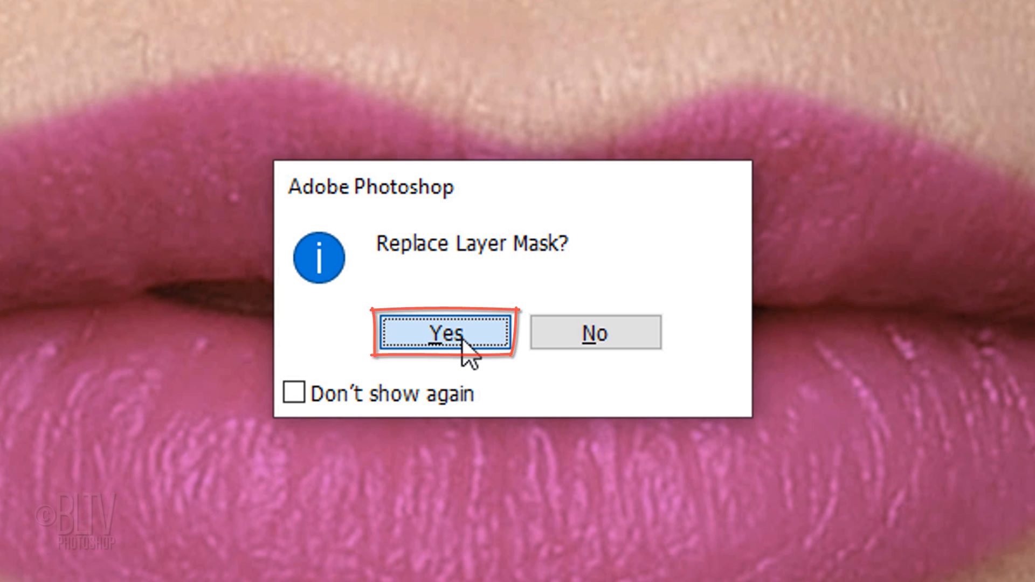
pyautogui.click(448, 332)
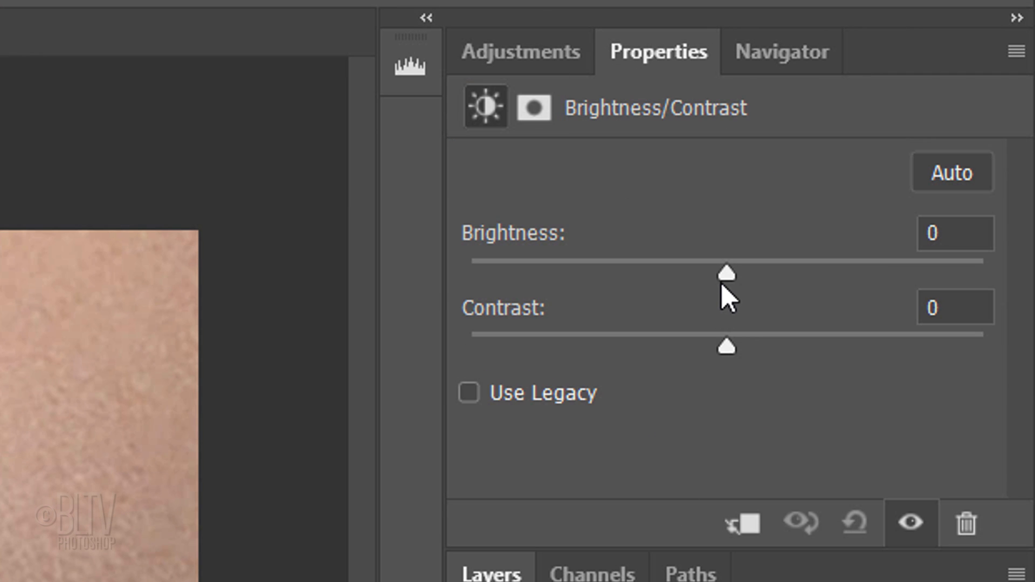
# Lower the lips adjustment's Brightness to -47.
pyautogui.moveTo(725, 273); pyautogui.dragTo(646, 273)
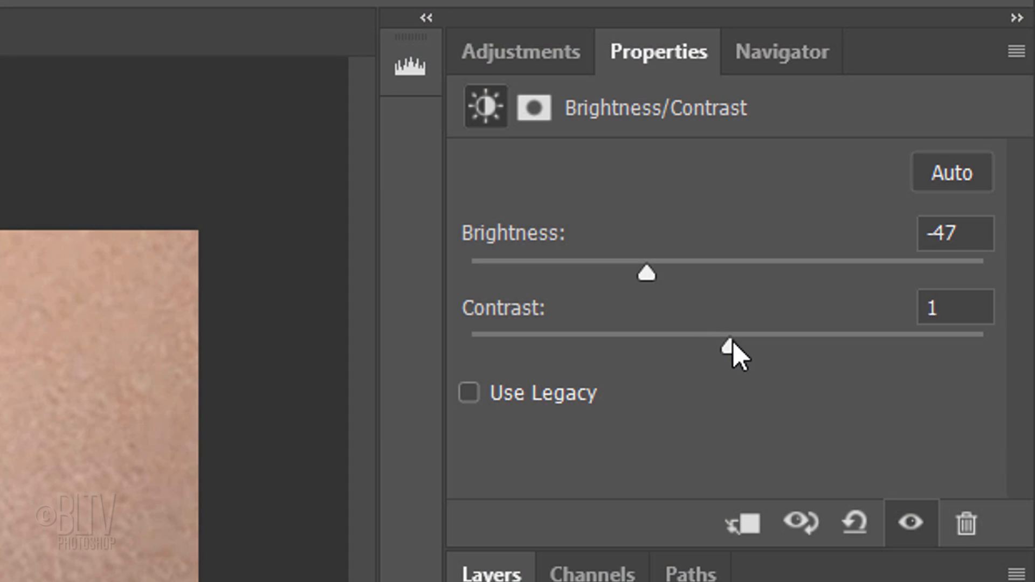